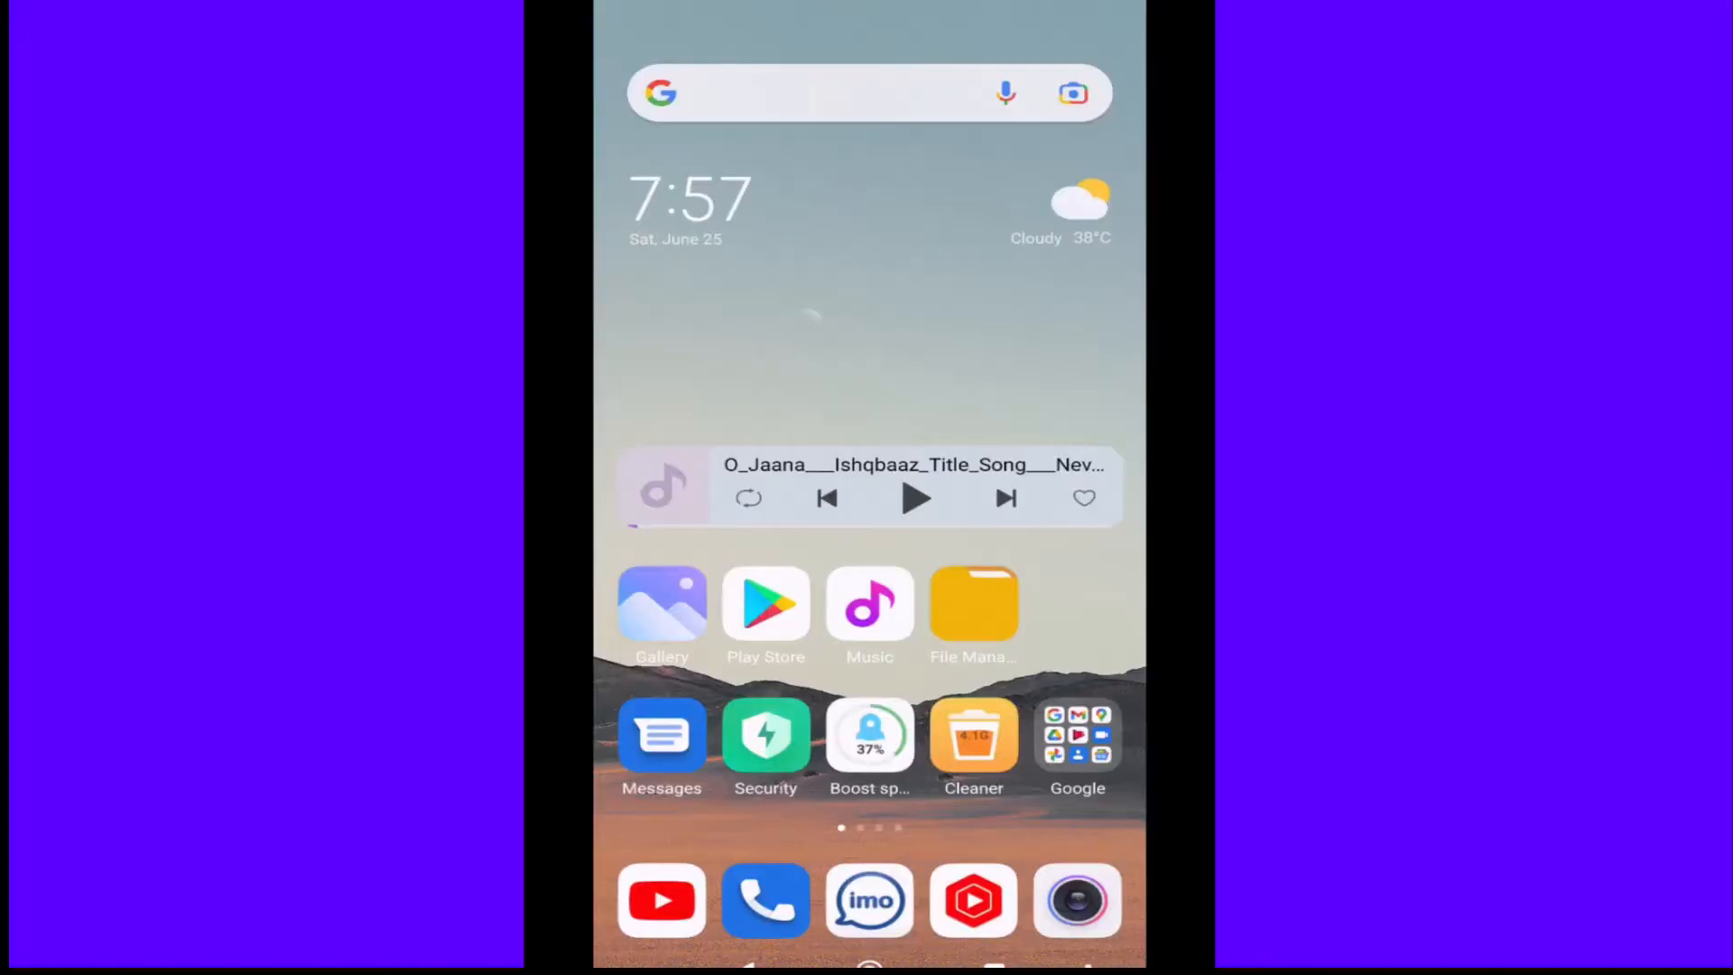
Install the HP Smart app from the Google Play Store after searching 'hp smart'
{"action": "left_click", "coordinate": [766, 605]}
{"action": "type", "text": "Hp"}
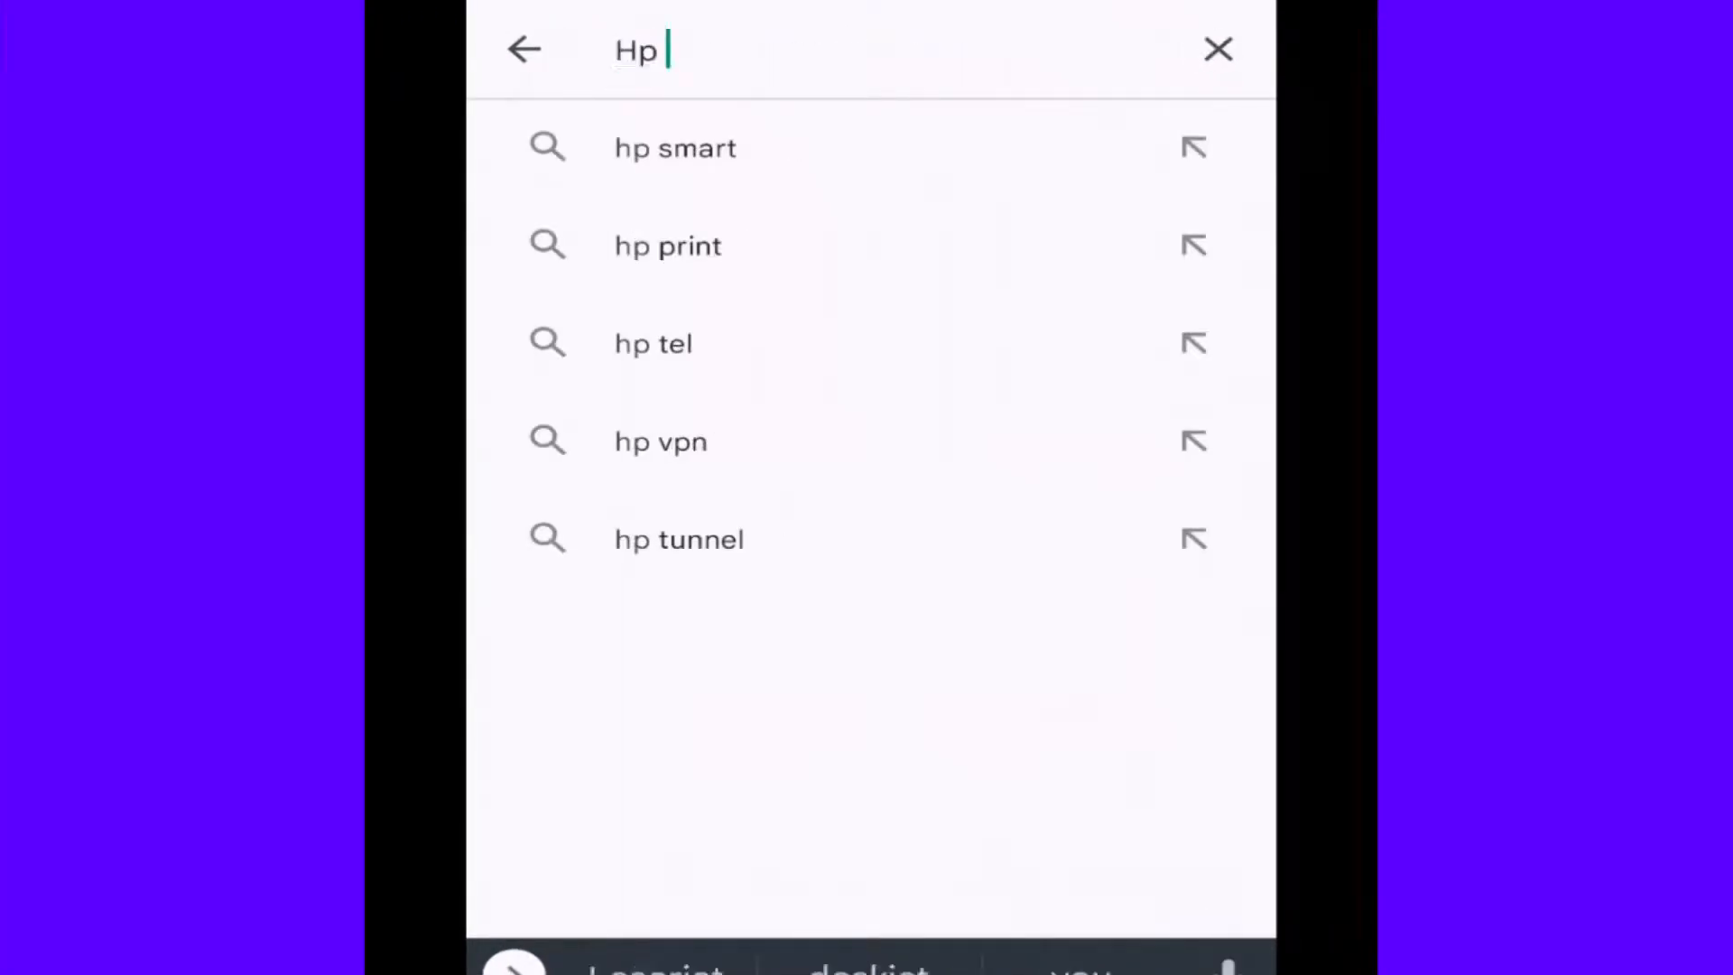
{"action": "left_click", "coordinate": [674, 146]}
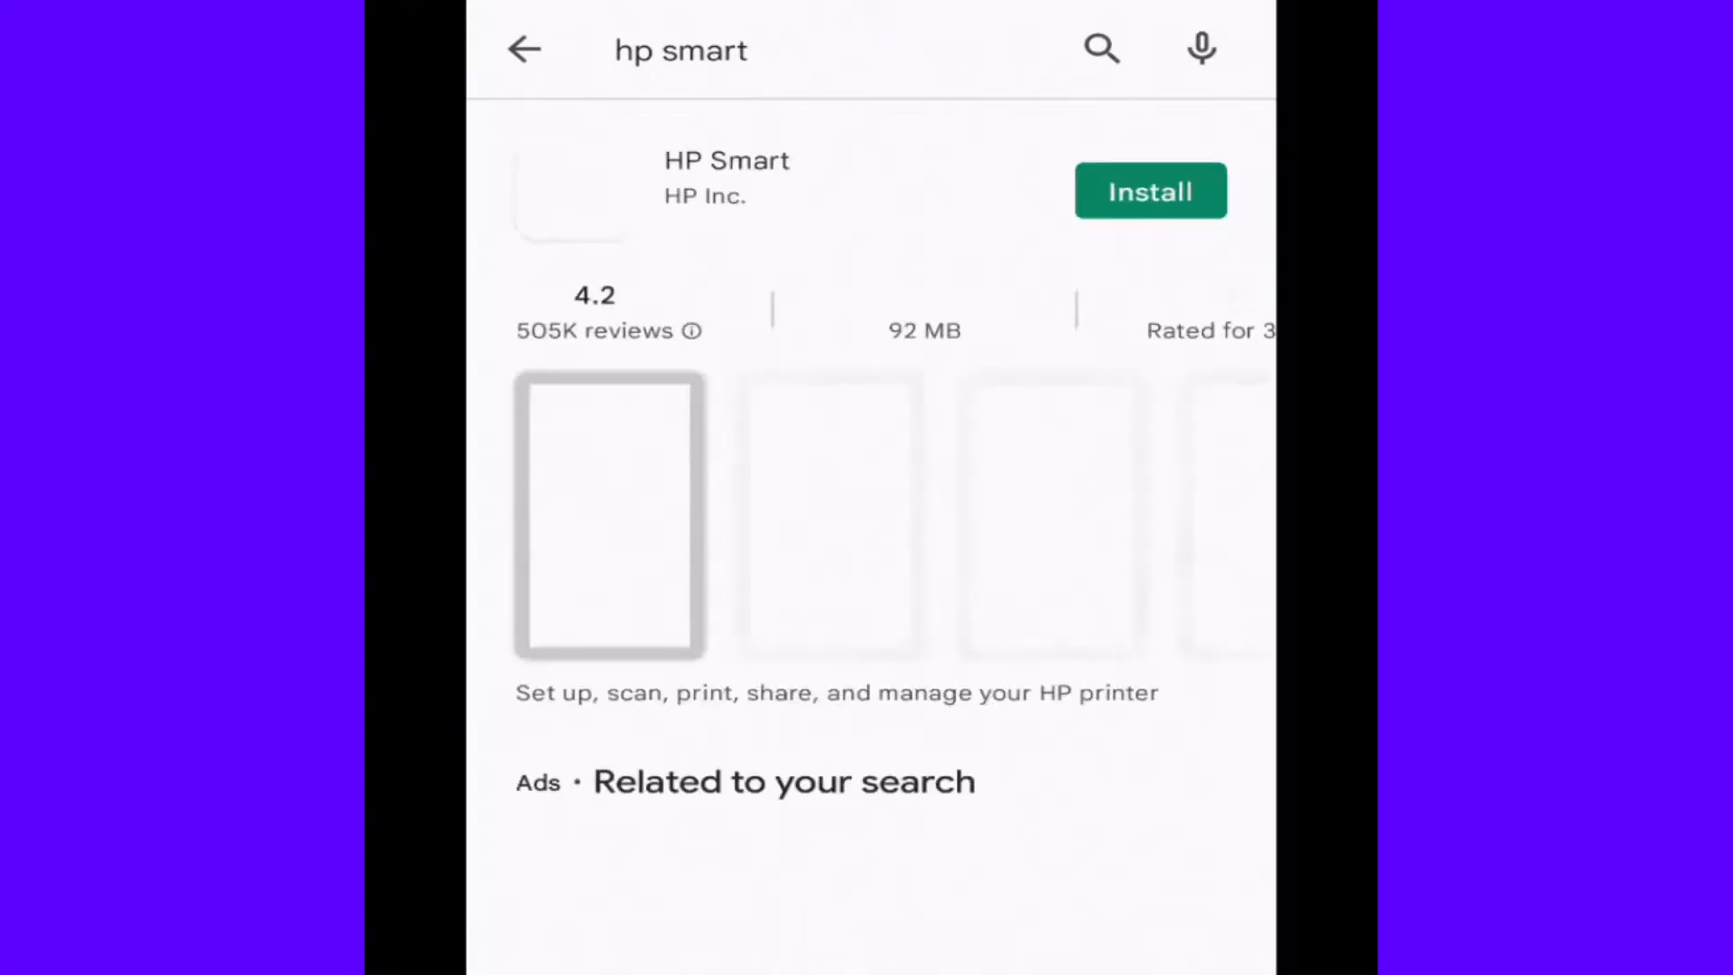
{"action": "left_click", "coordinate": [1149, 190]}
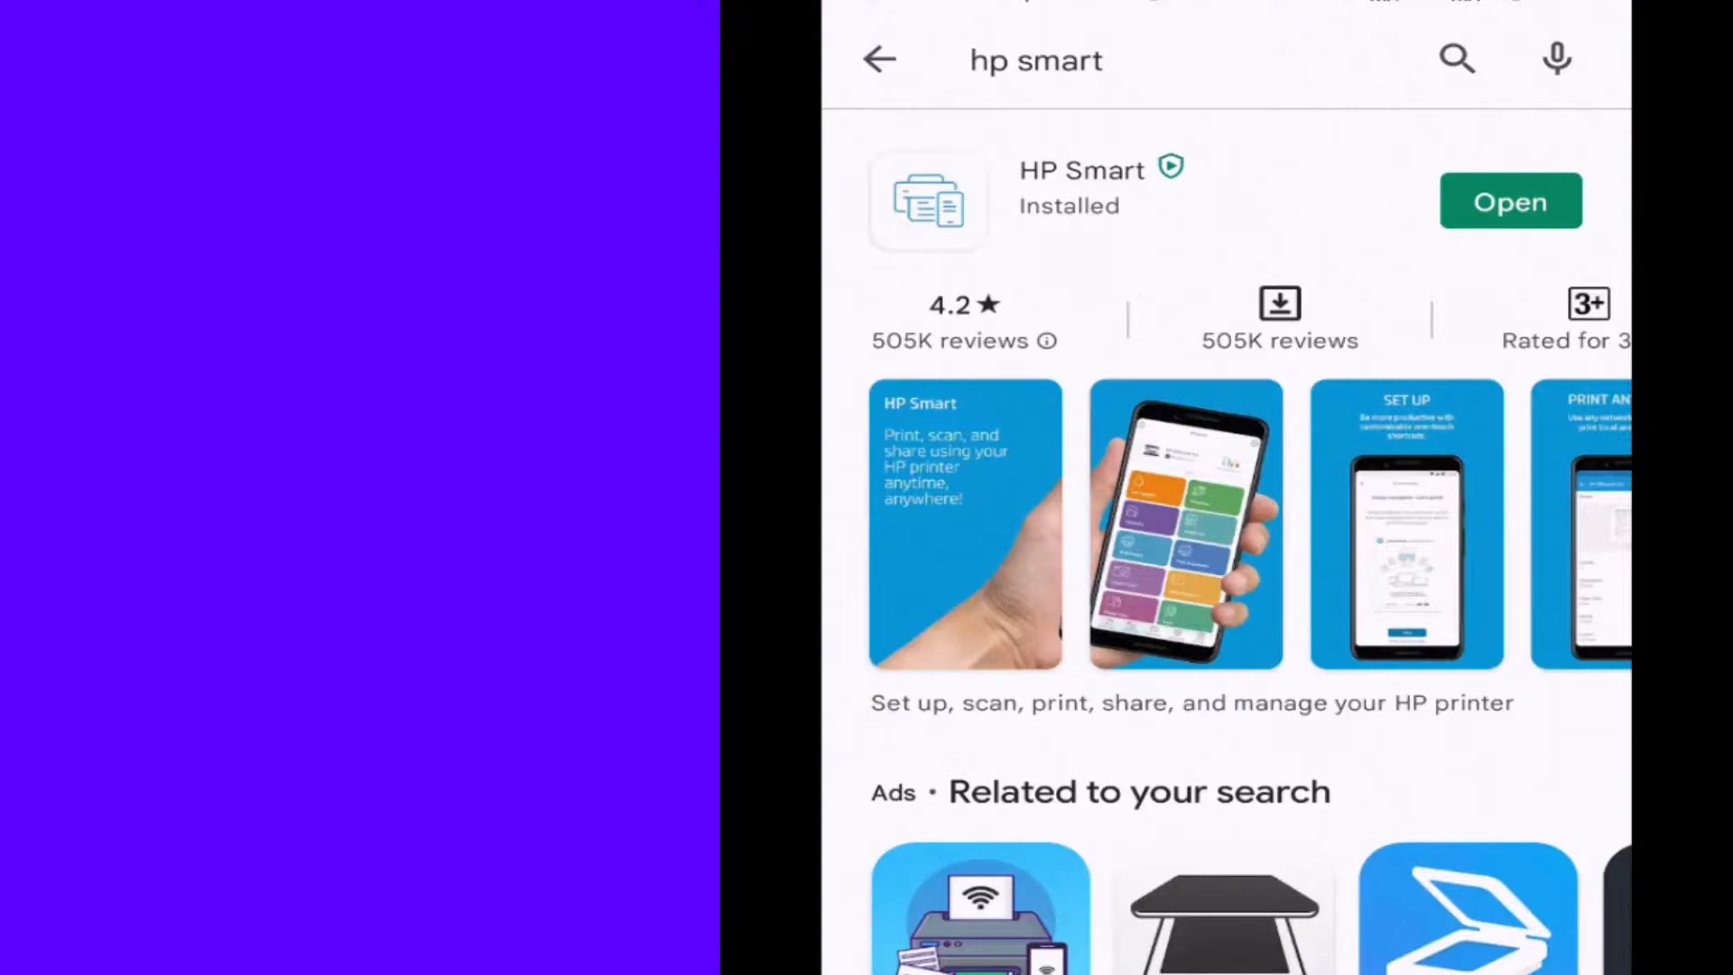
Launch HP Smart, accept all data-collection terms and choose Set Up a New Printer
{"action": "left_click", "coordinate": [1509, 200]}
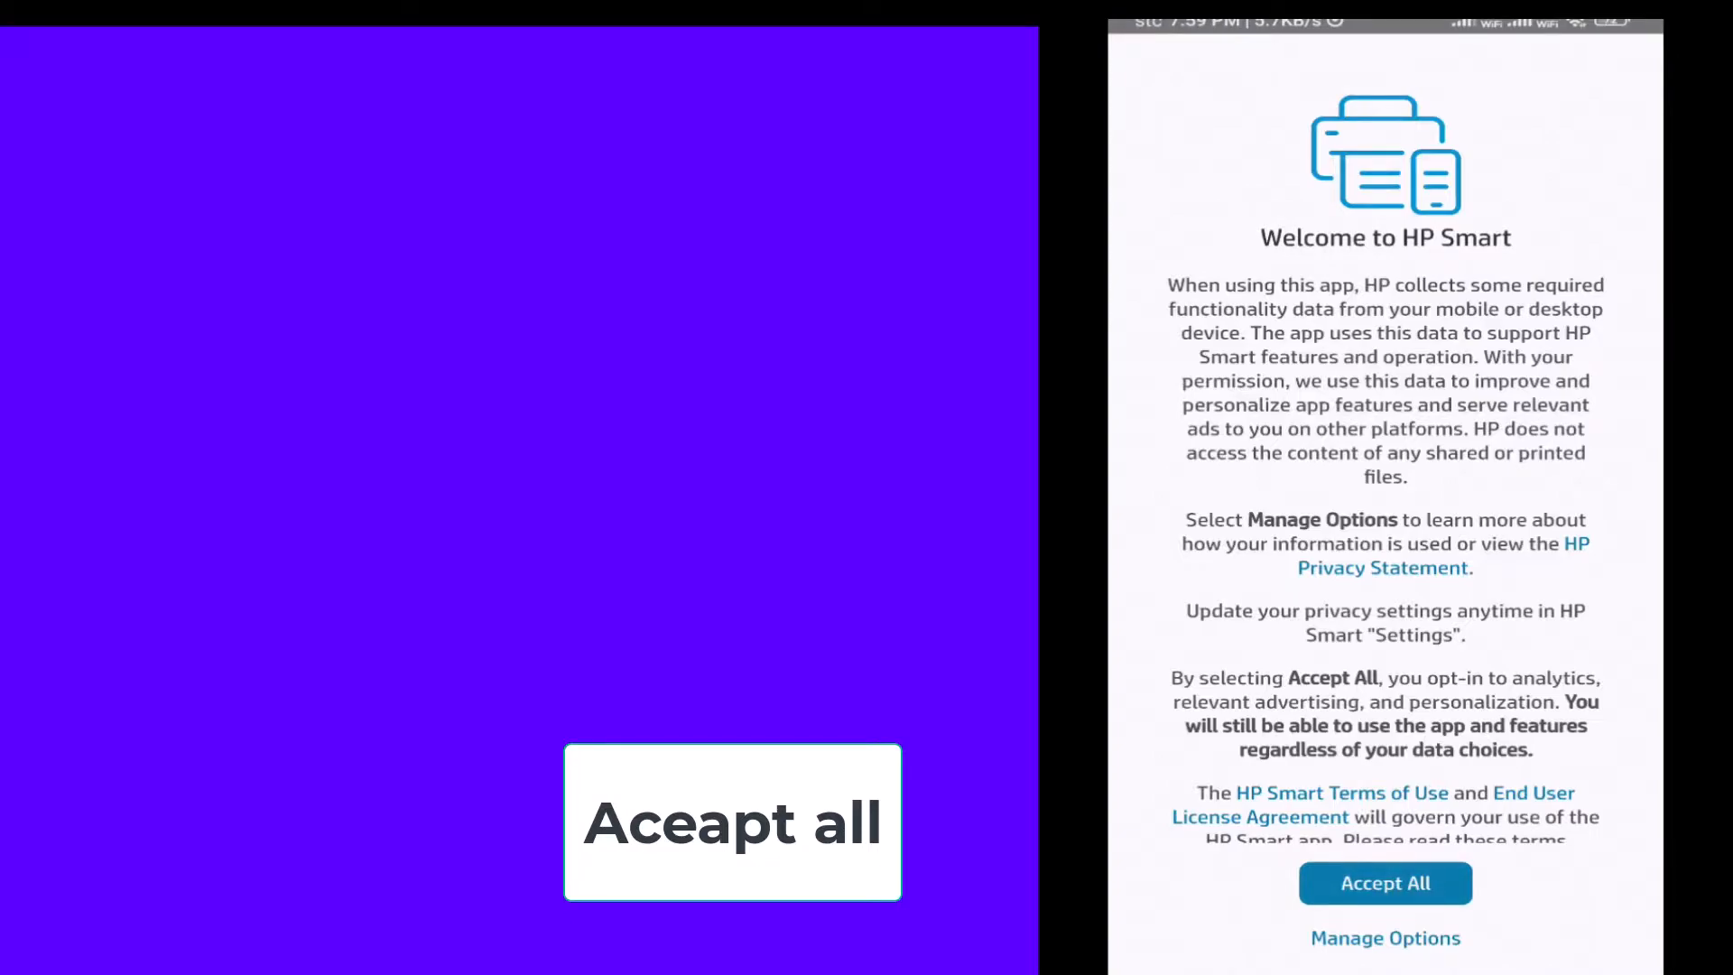
{"action": "left_click", "coordinate": [1385, 883]}
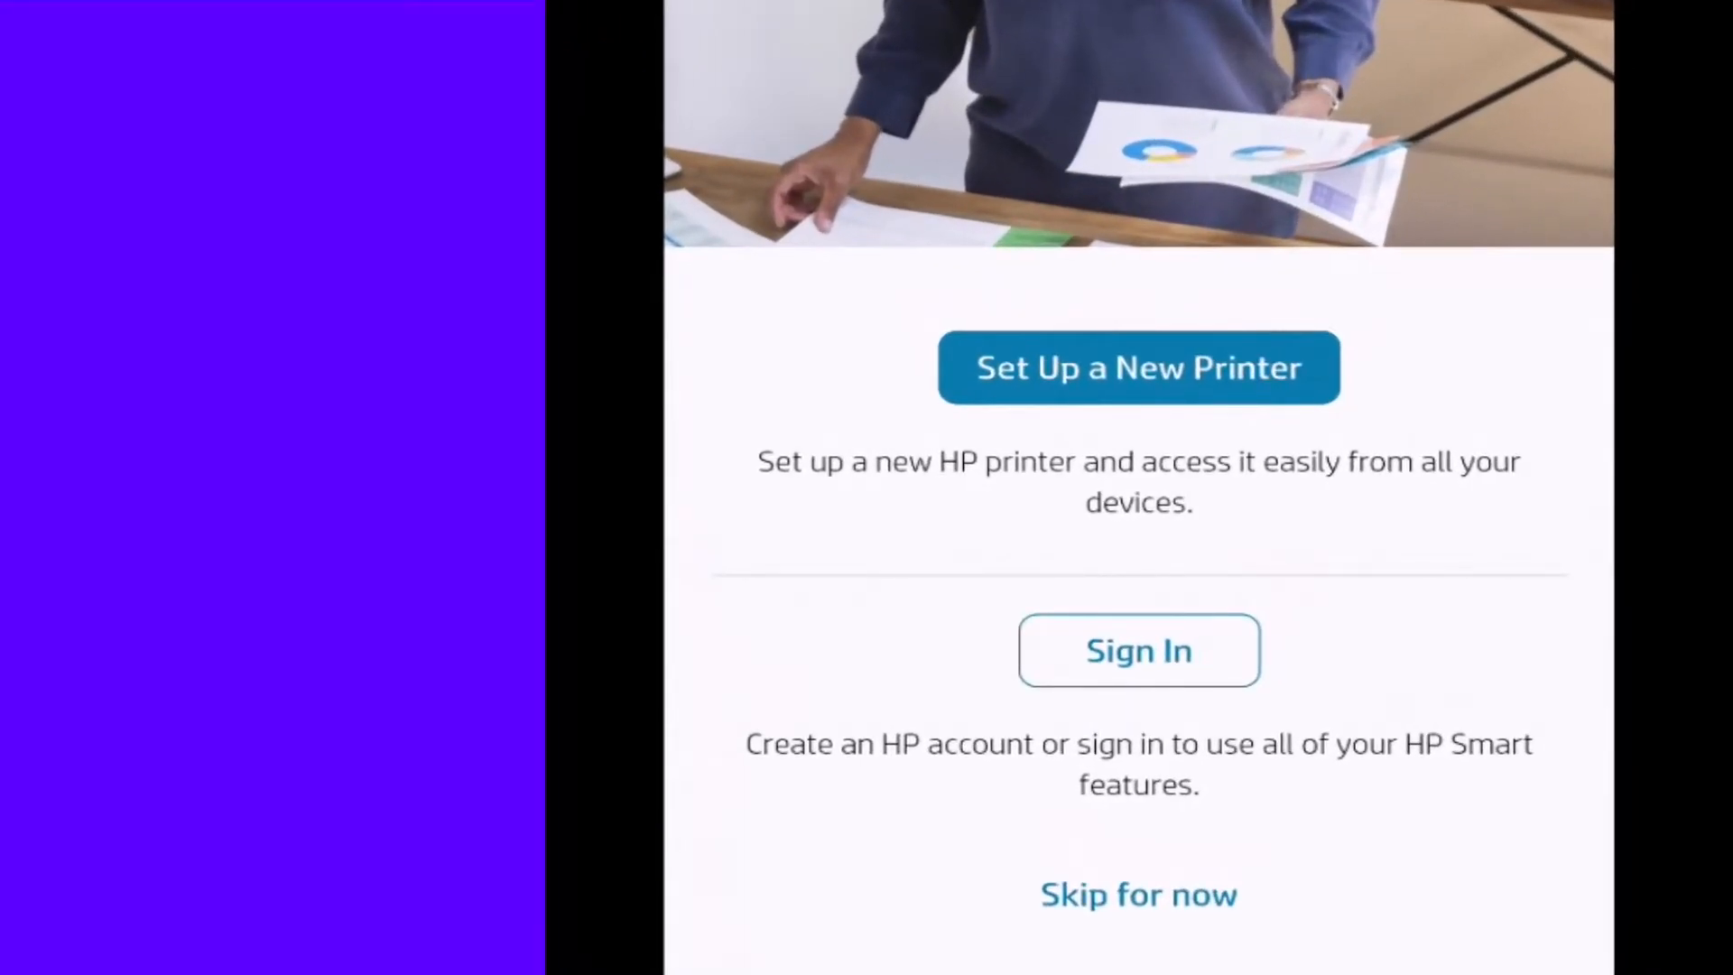
{"action": "left_click", "coordinate": [1138, 366]}
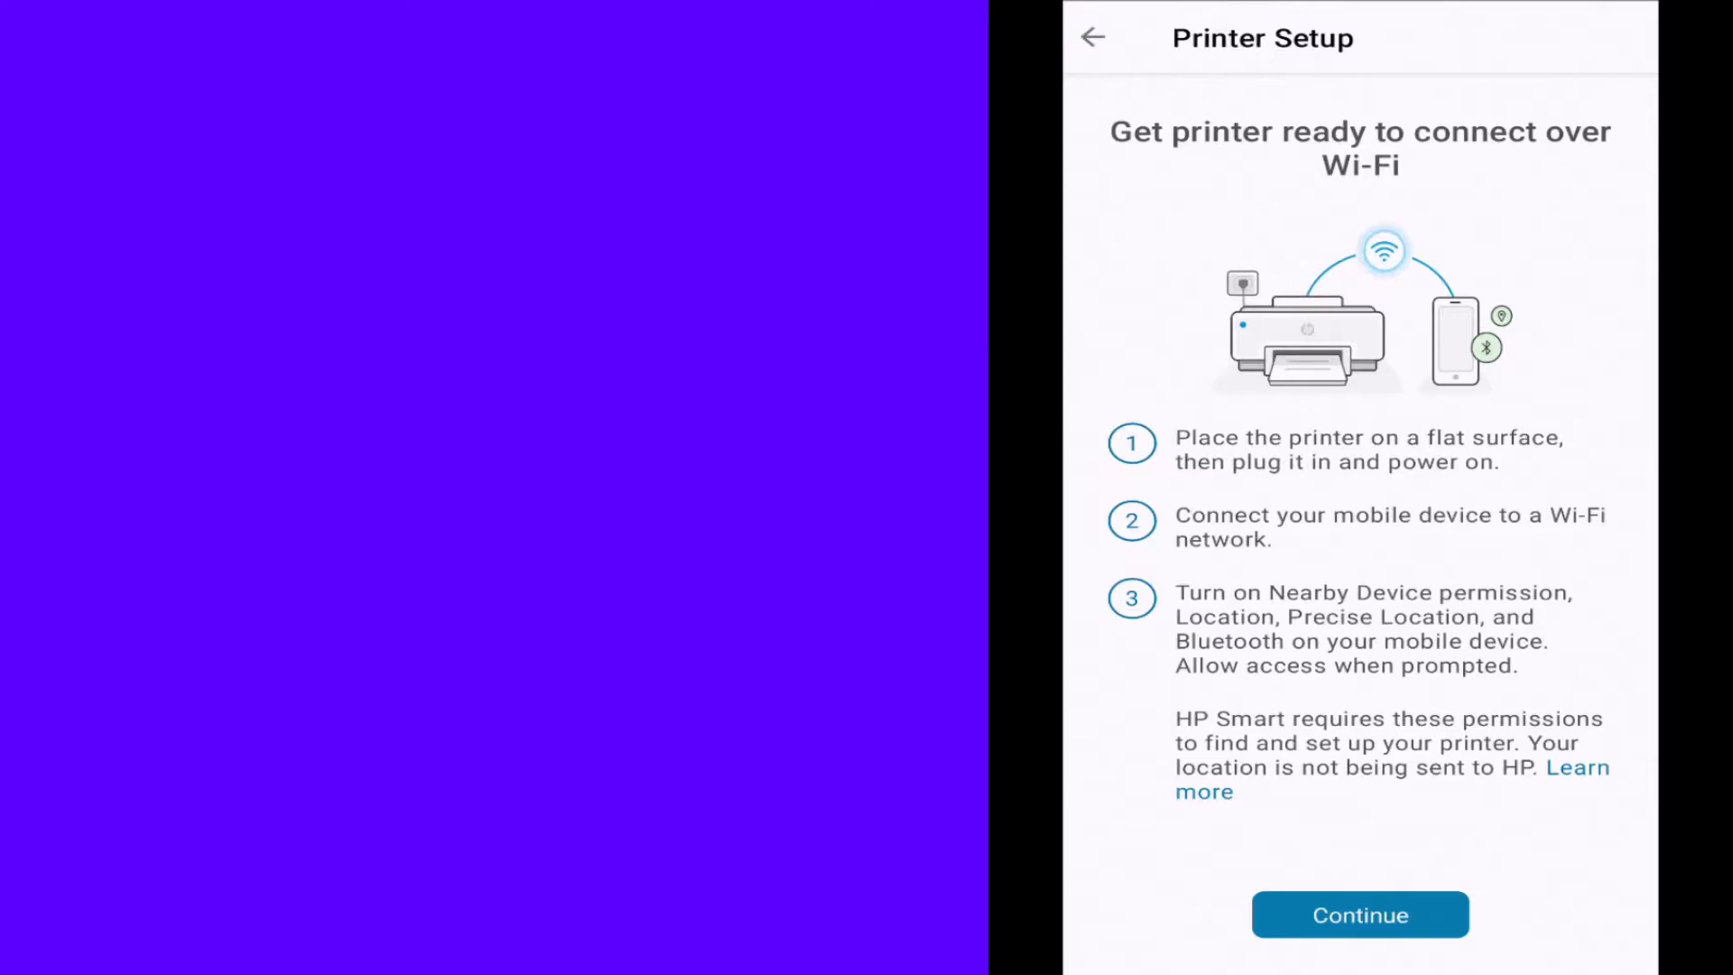
Continue past printer preparation, acknowledge the location notice and allow Bluetooth to list nearby setup networks
{"action": "left_click", "coordinate": [1357, 913]}
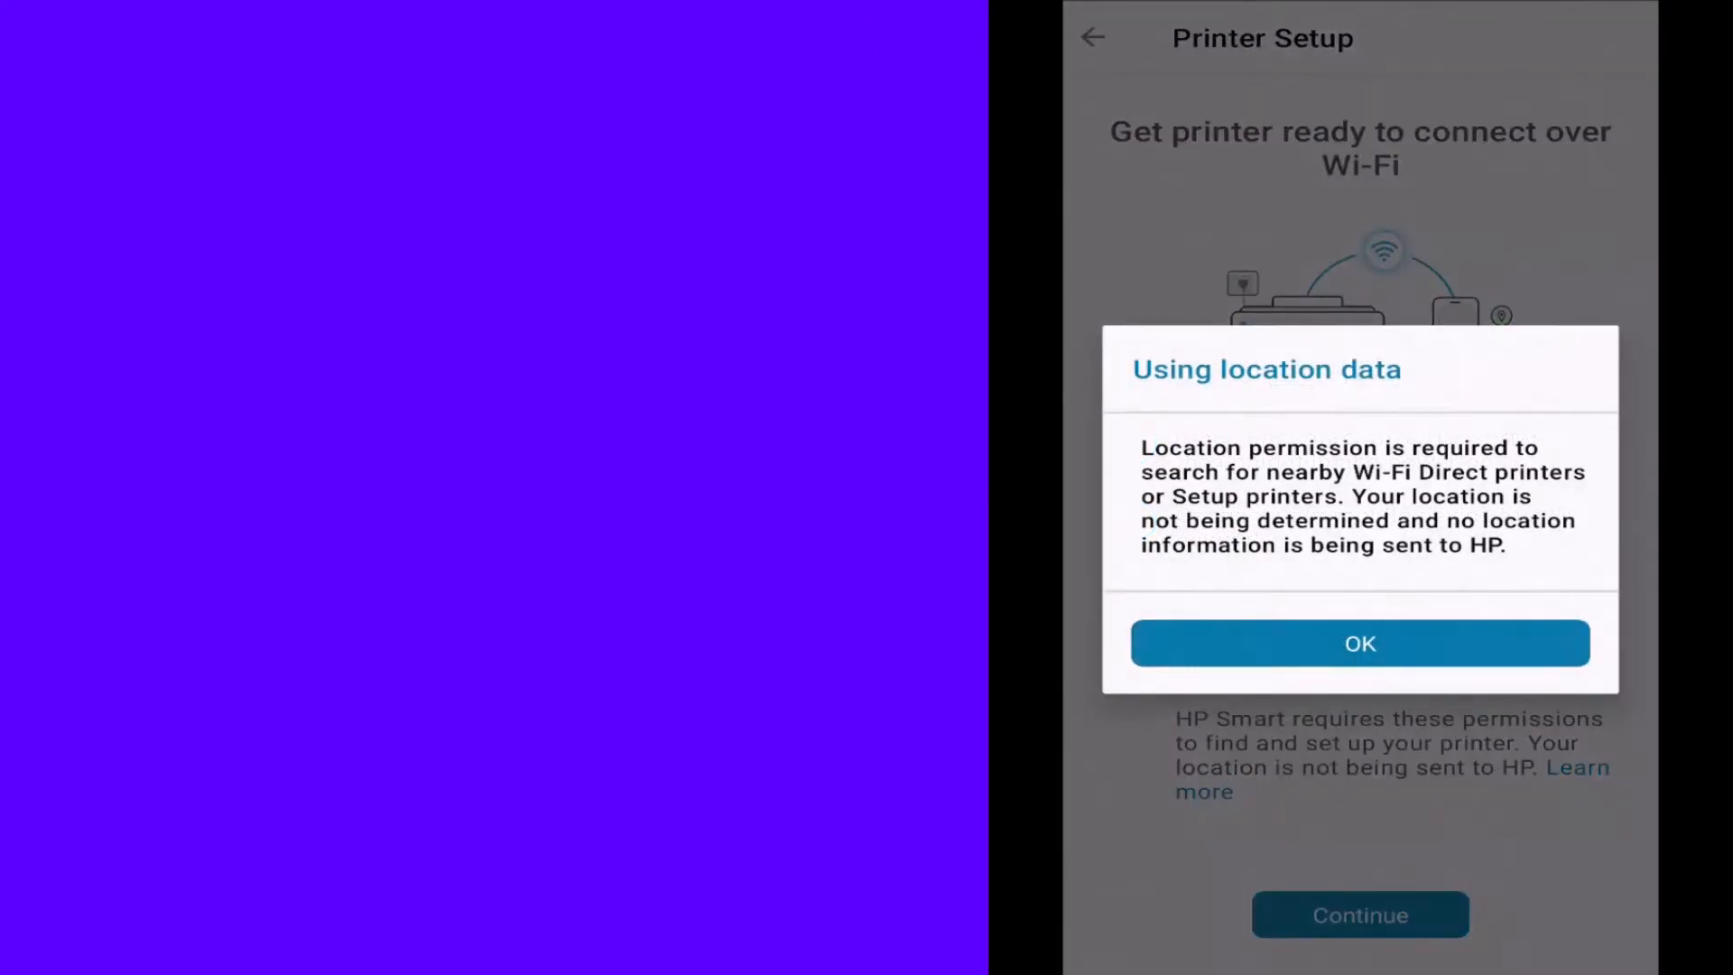
{"action": "left_click", "coordinate": [1359, 643]}
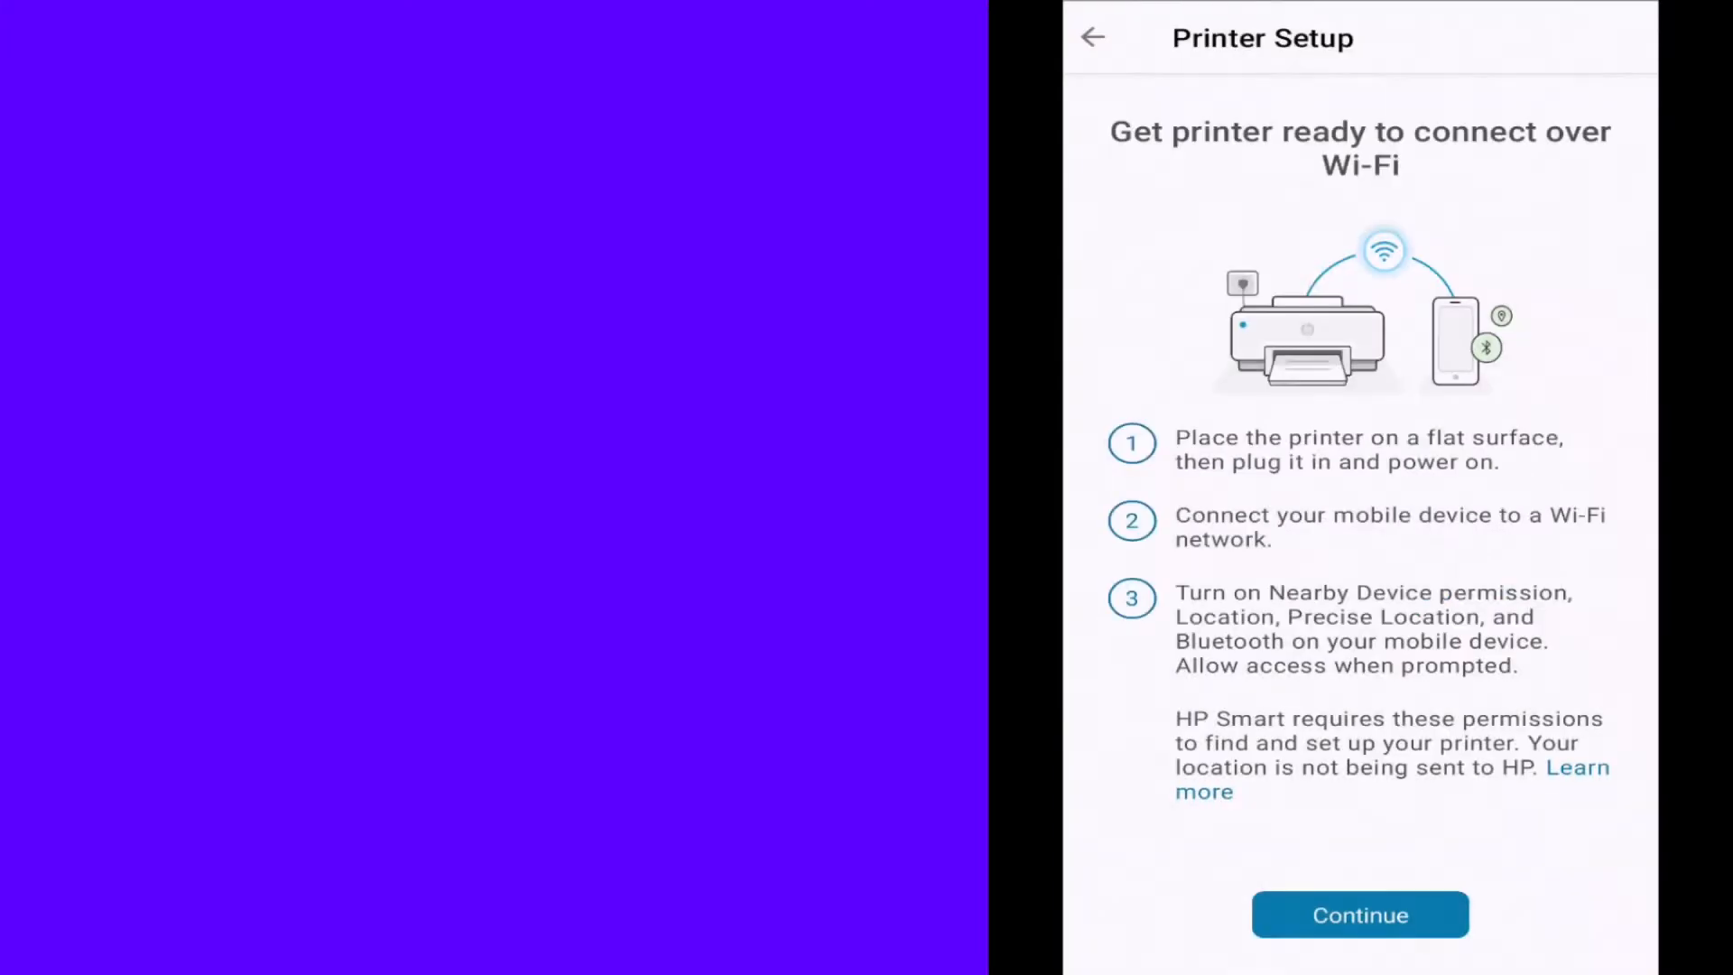
{"action": "left_click", "coordinate": [1359, 913]}
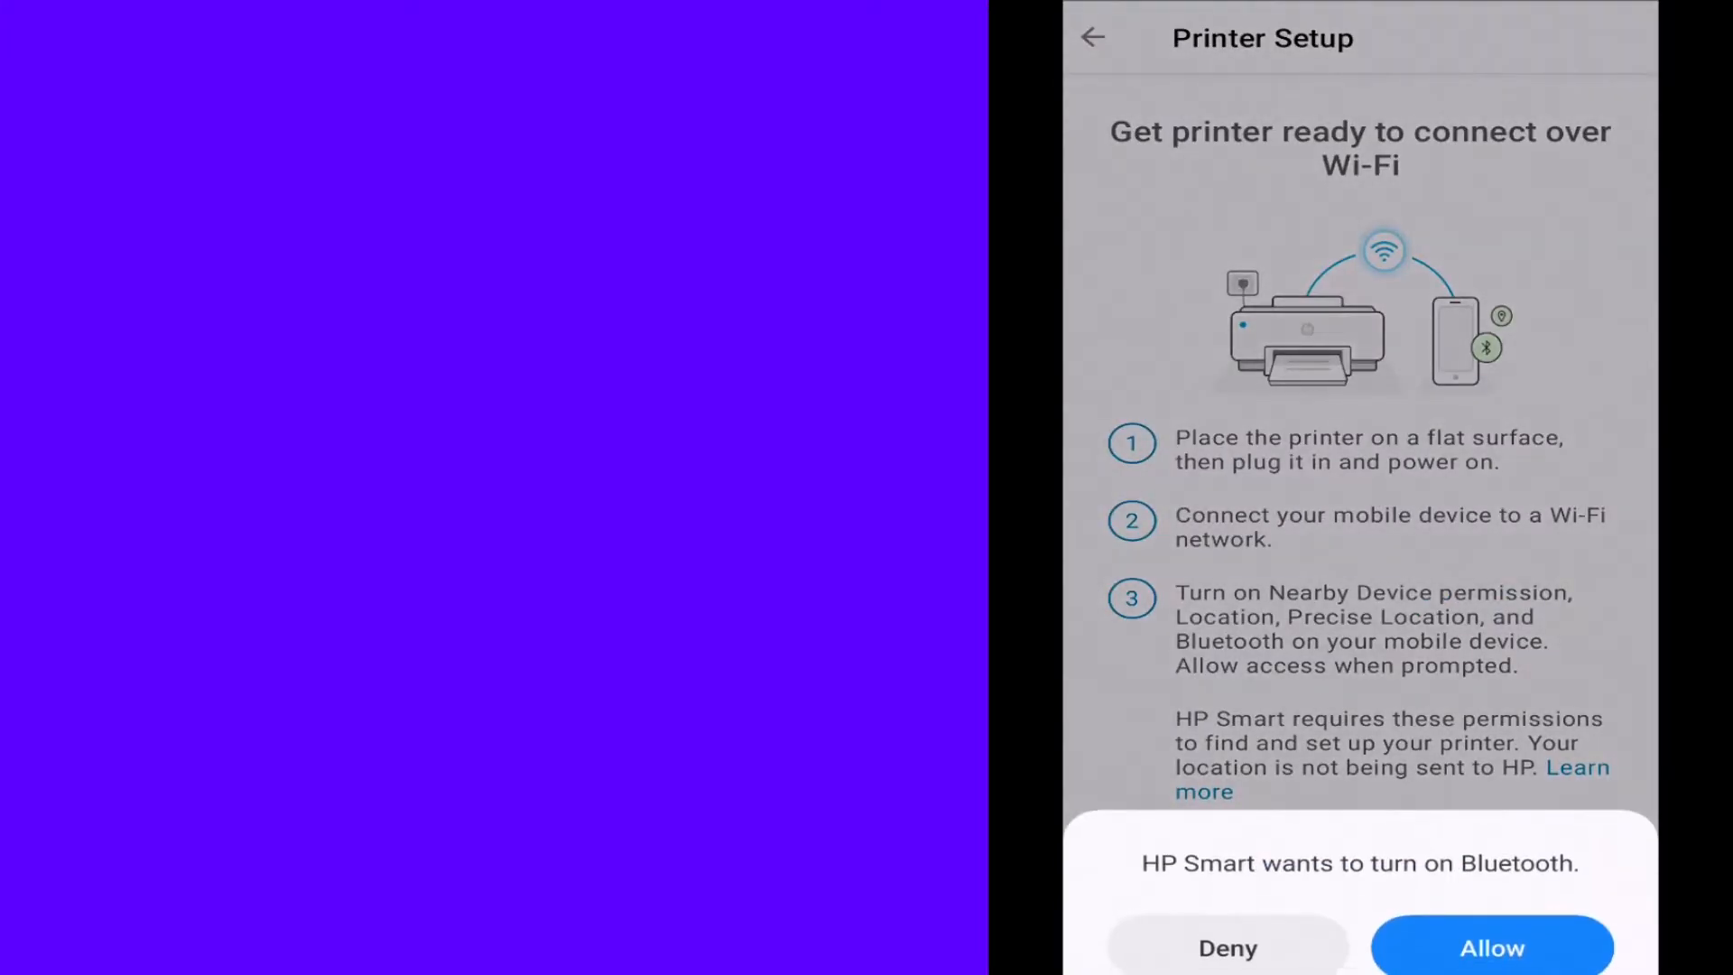
{"action": "left_click", "coordinate": [1491, 946]}
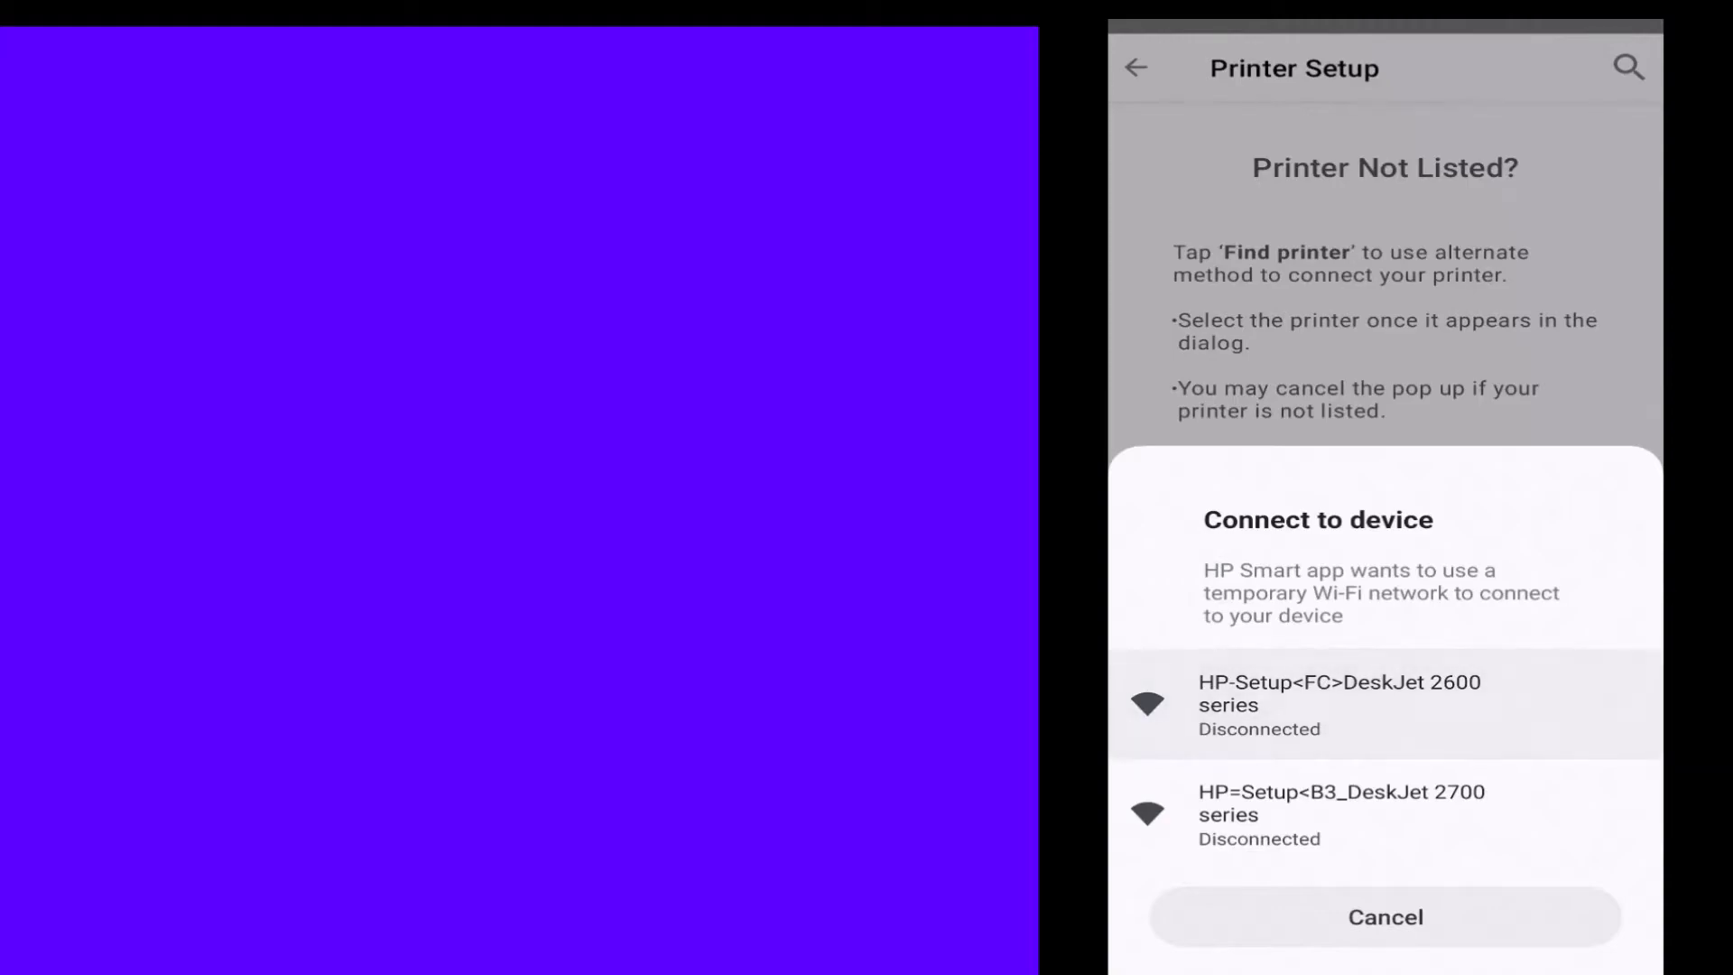
Select HP-Setup DeskJet 2600 series and send the TP-Link_0944 Wi-Fi password to the printer
{"action": "left_click", "coordinate": [1381, 704]}
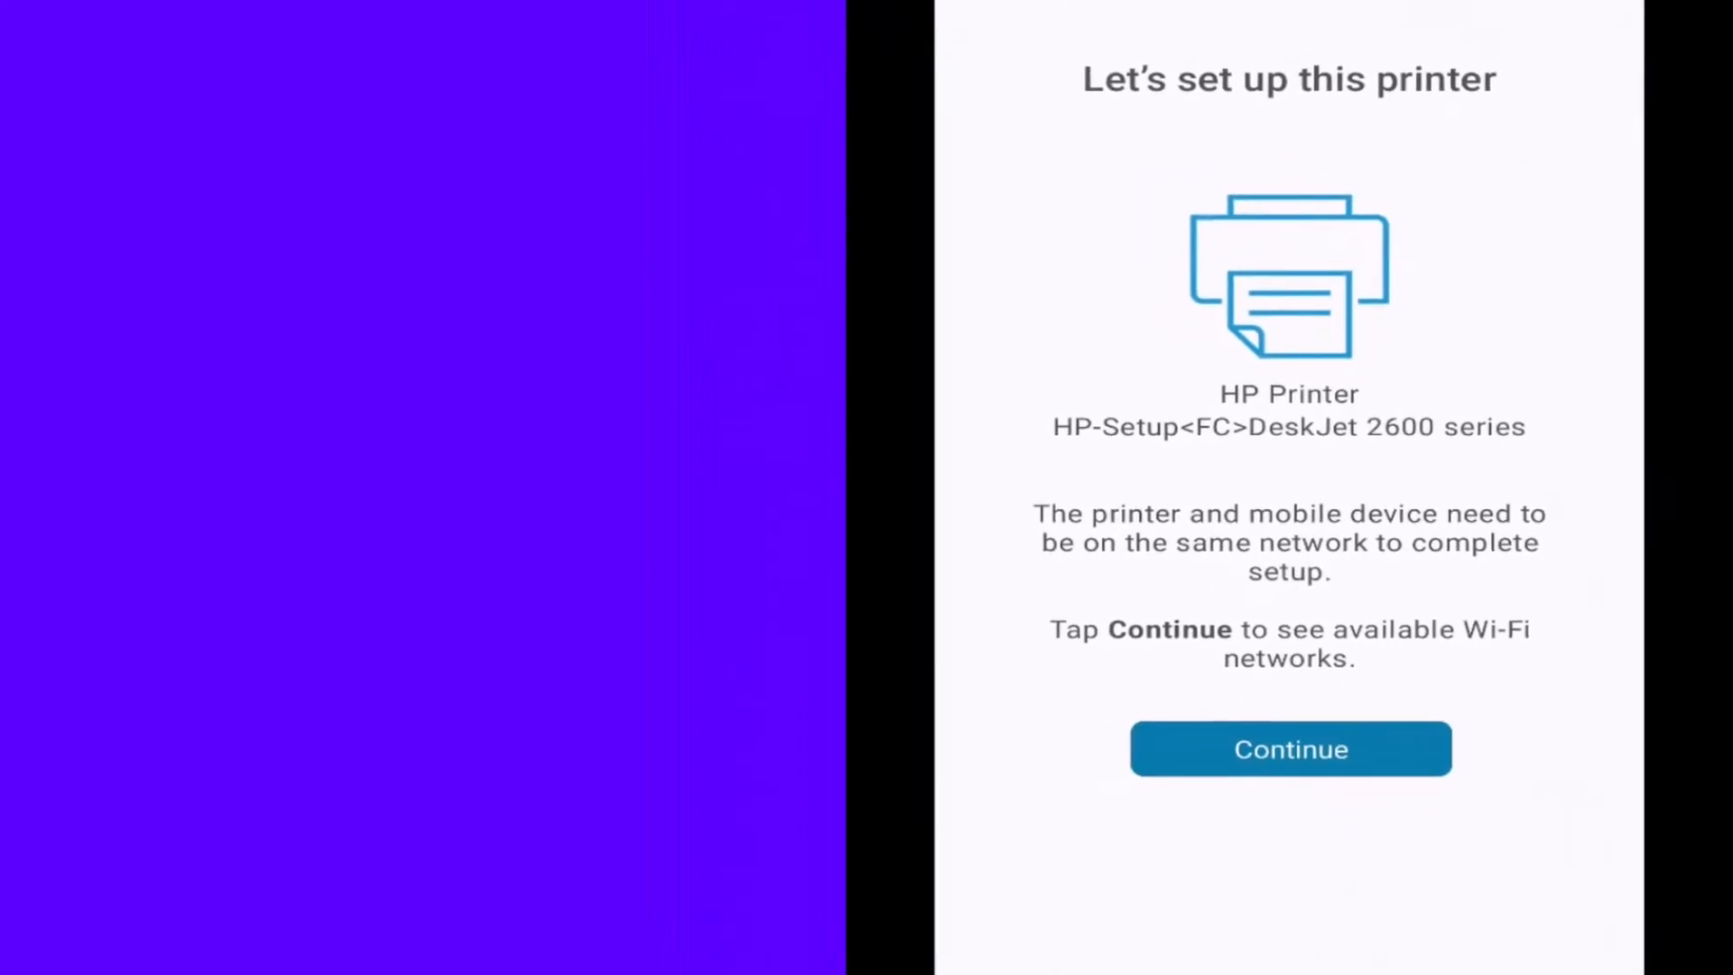
{"action": "left_click", "coordinate": [1288, 748]}
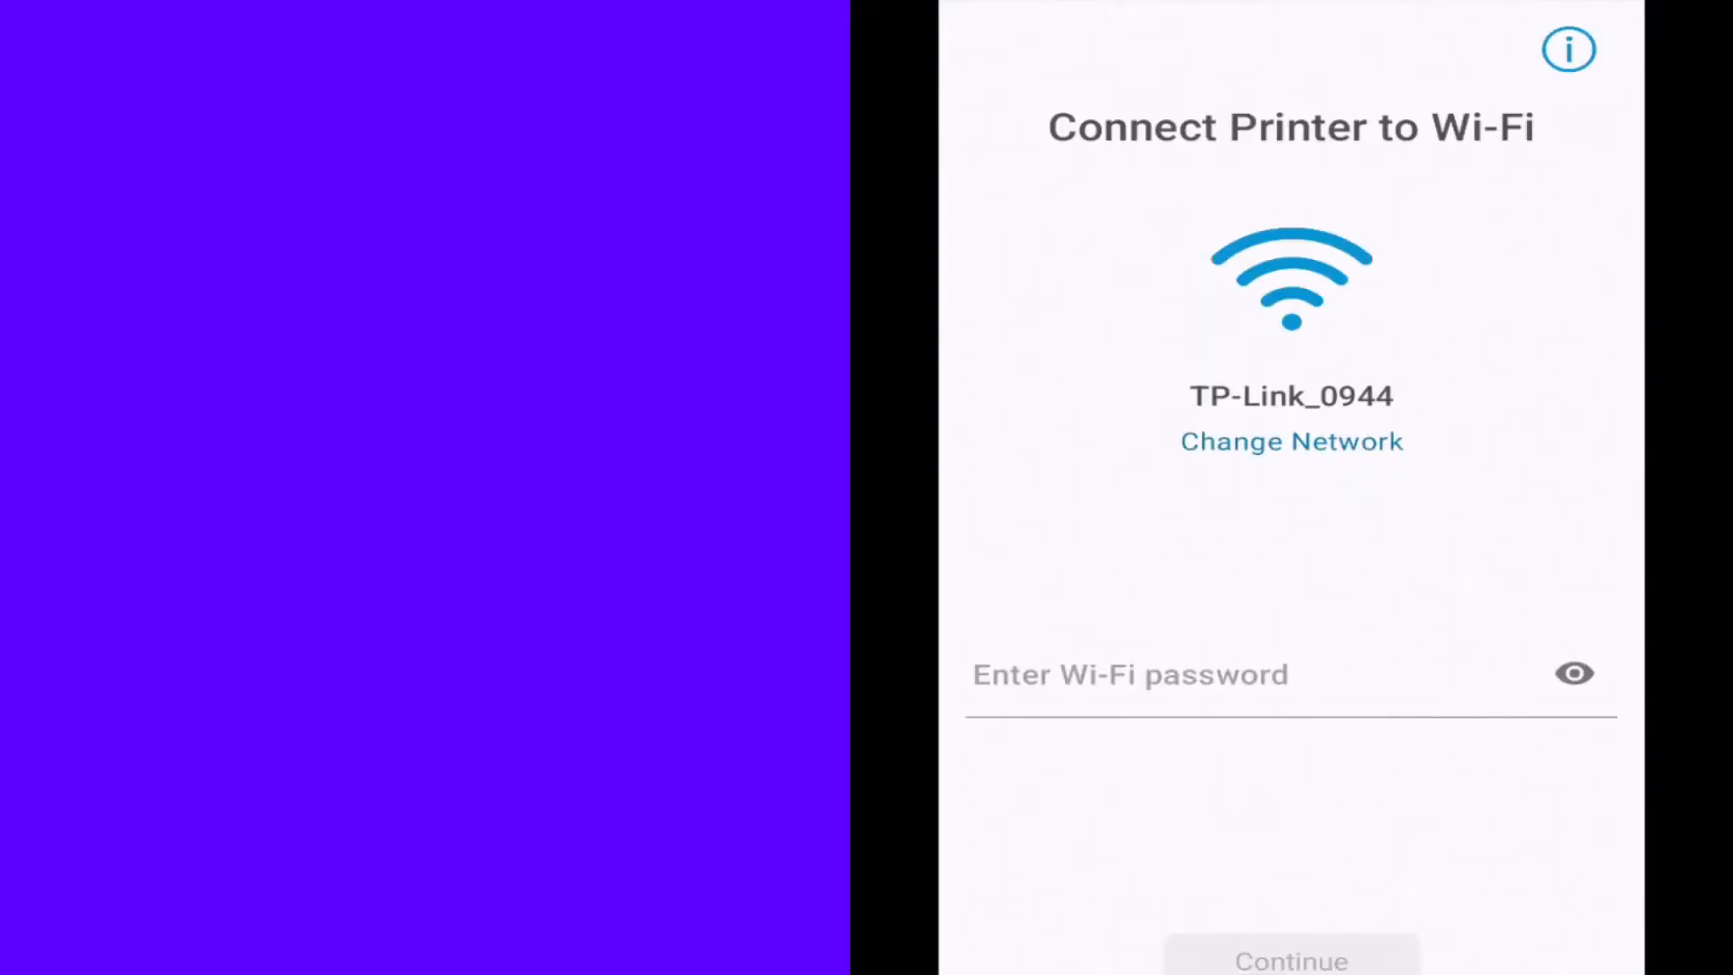
{"action": "left_click", "coordinate": [1130, 673]}
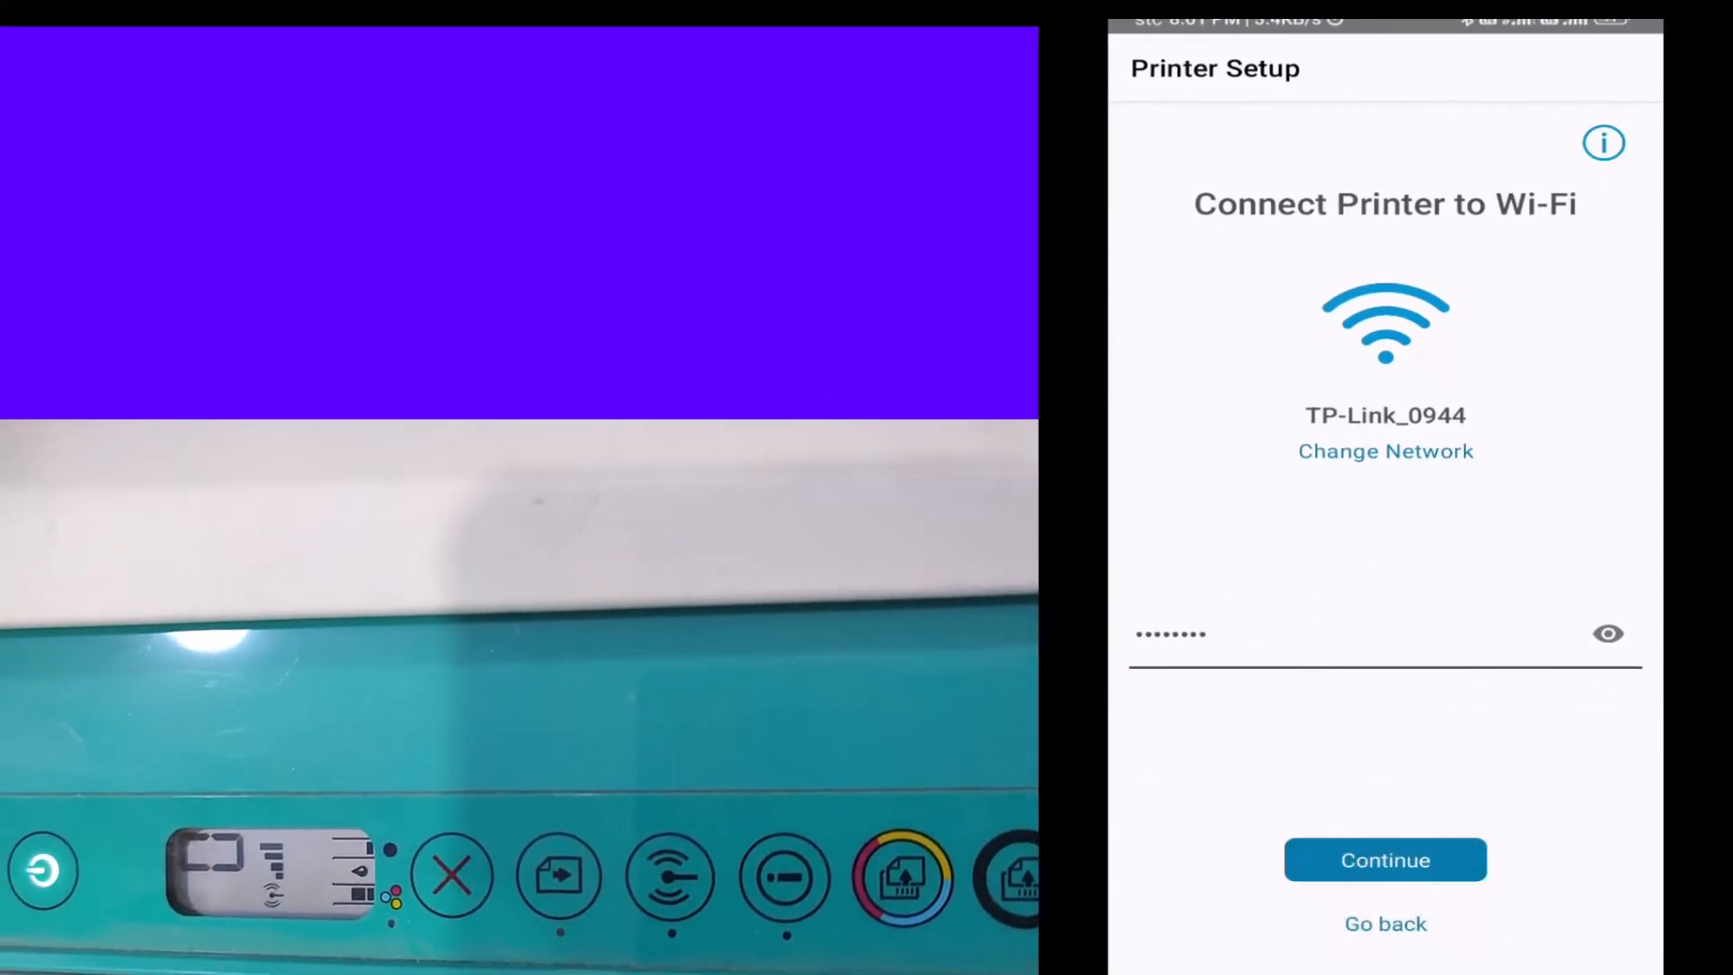
{"action": "left_click", "coordinate": [1384, 859]}
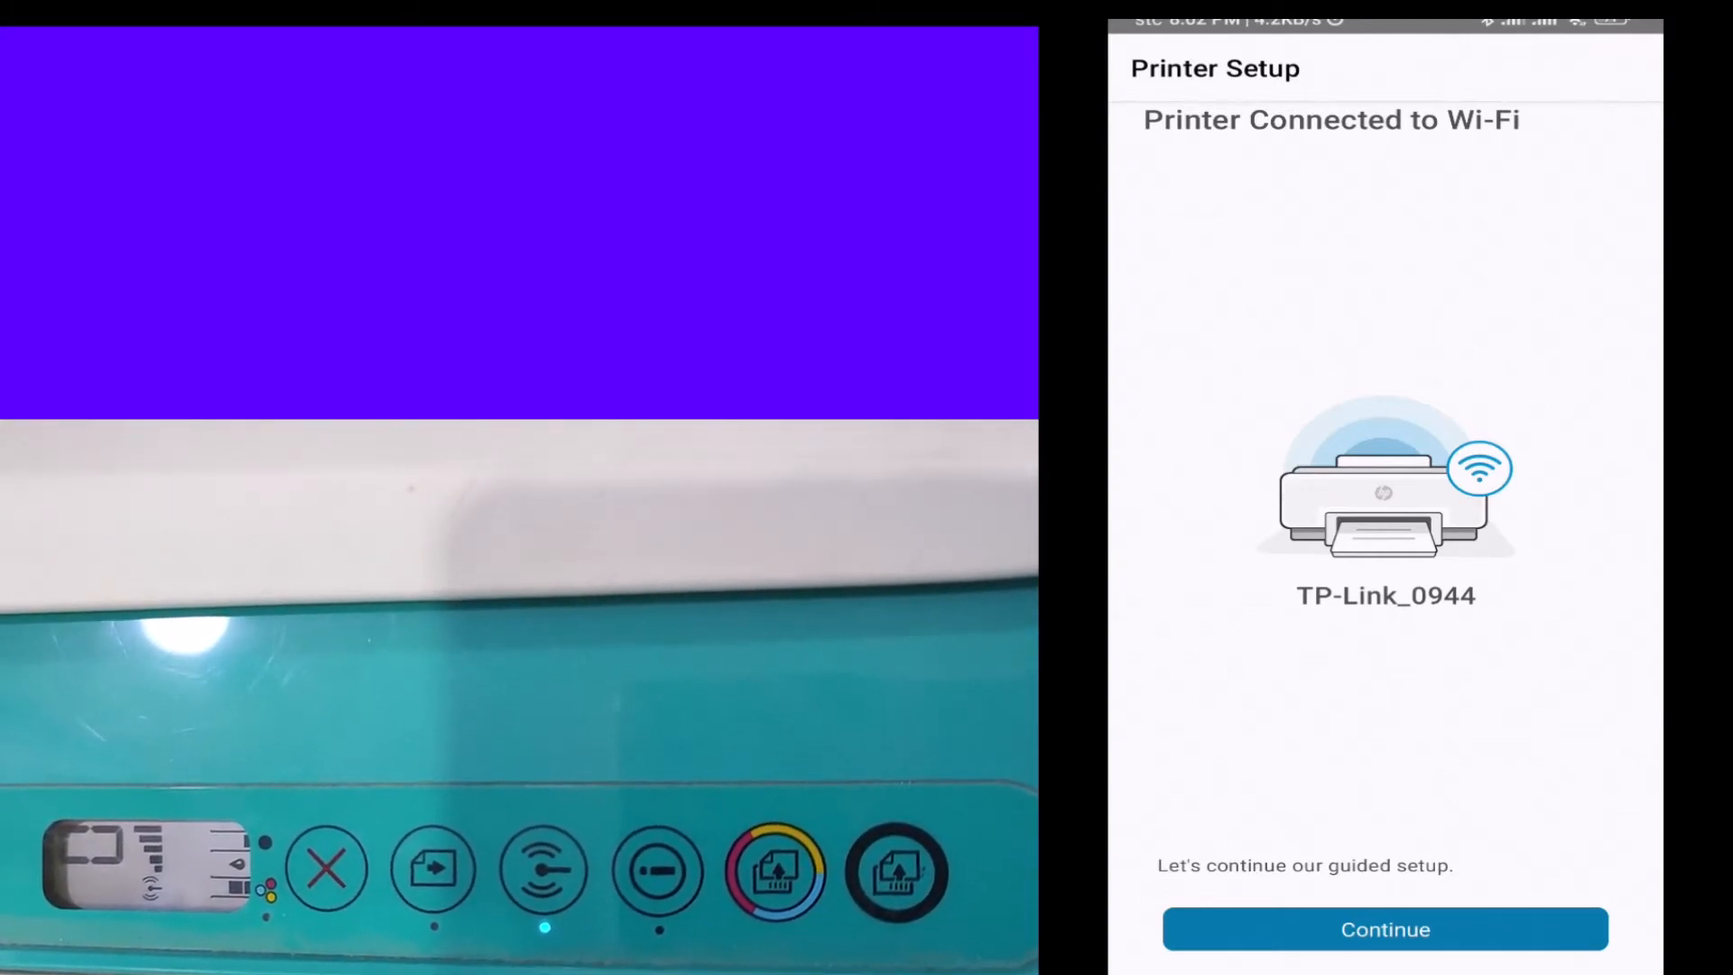
Accept all connected-printing data uses, choose Notify for printer updates and reach the Setup complete screen
{"action": "left_click", "coordinate": [1384, 928]}
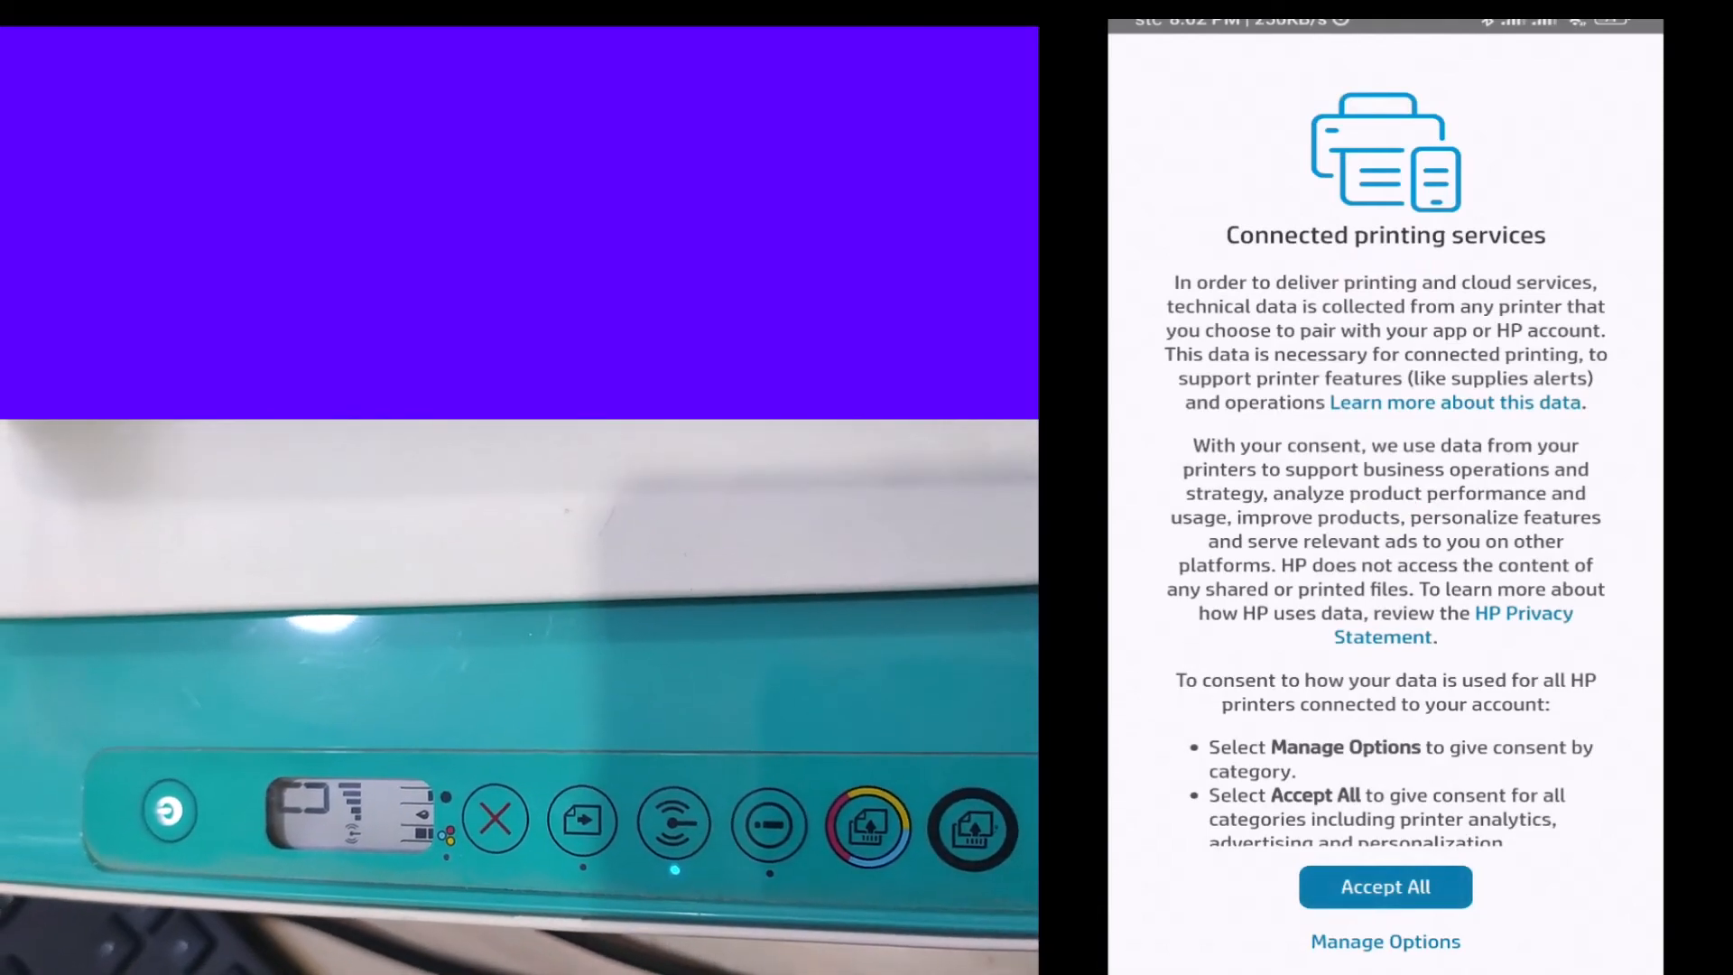
{"action": "left_click", "coordinate": [1384, 887]}
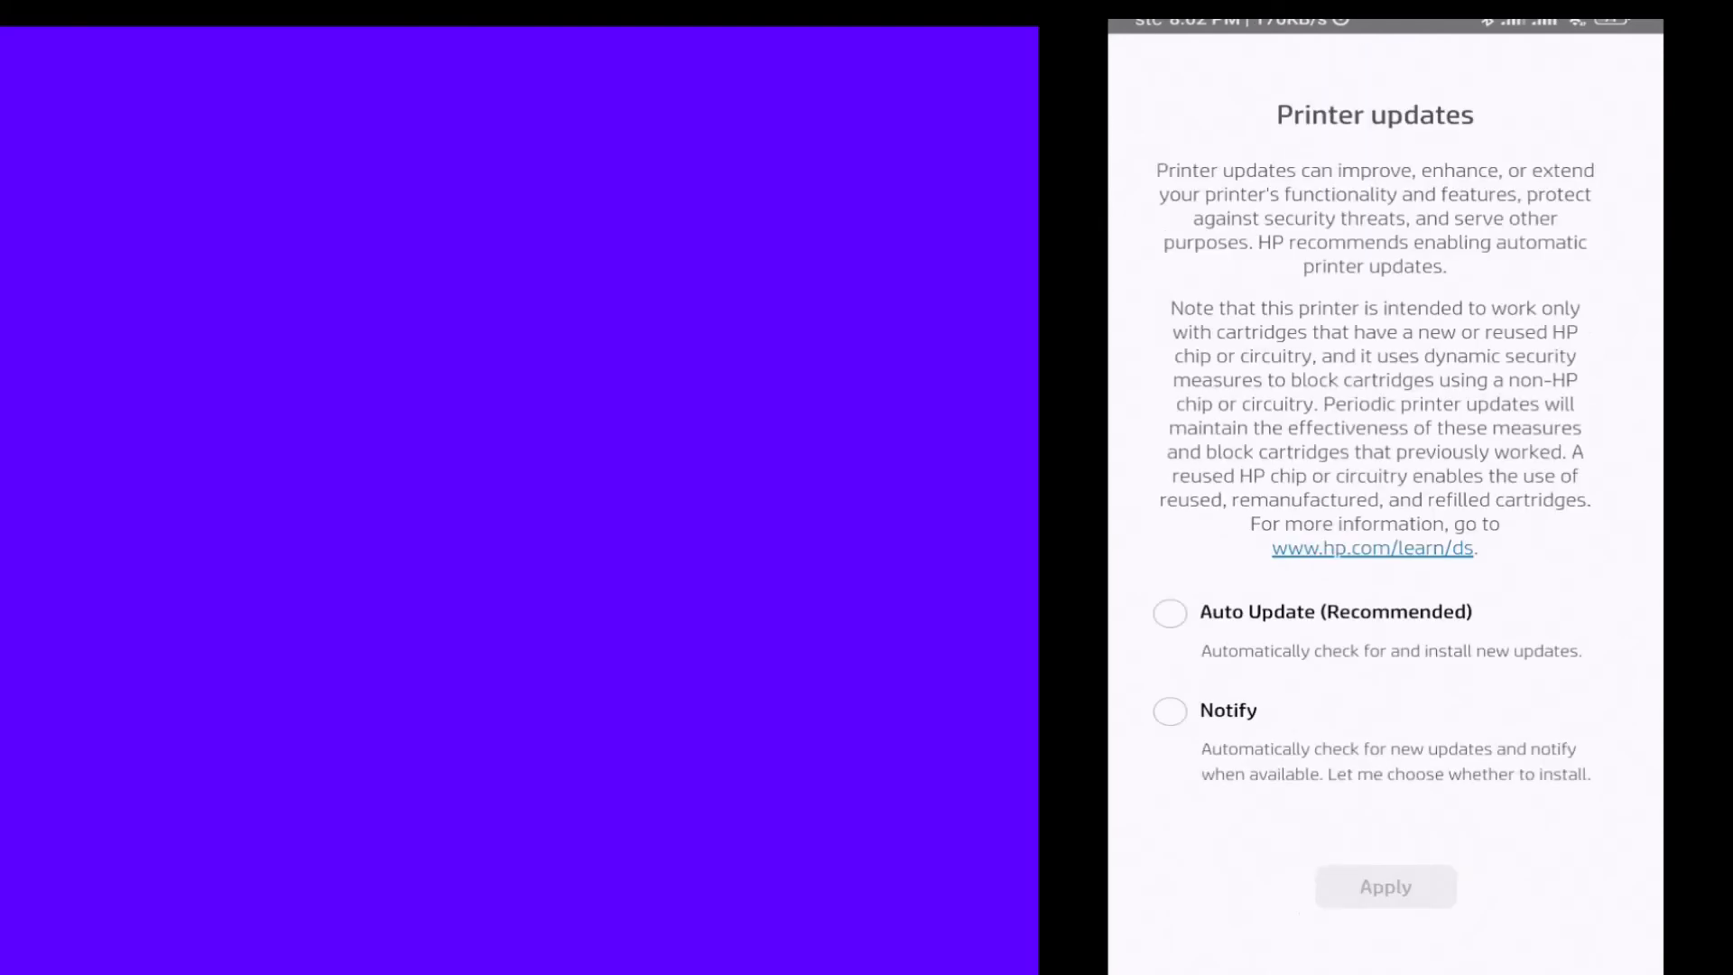
{"action": "left_click", "coordinate": [1168, 711]}
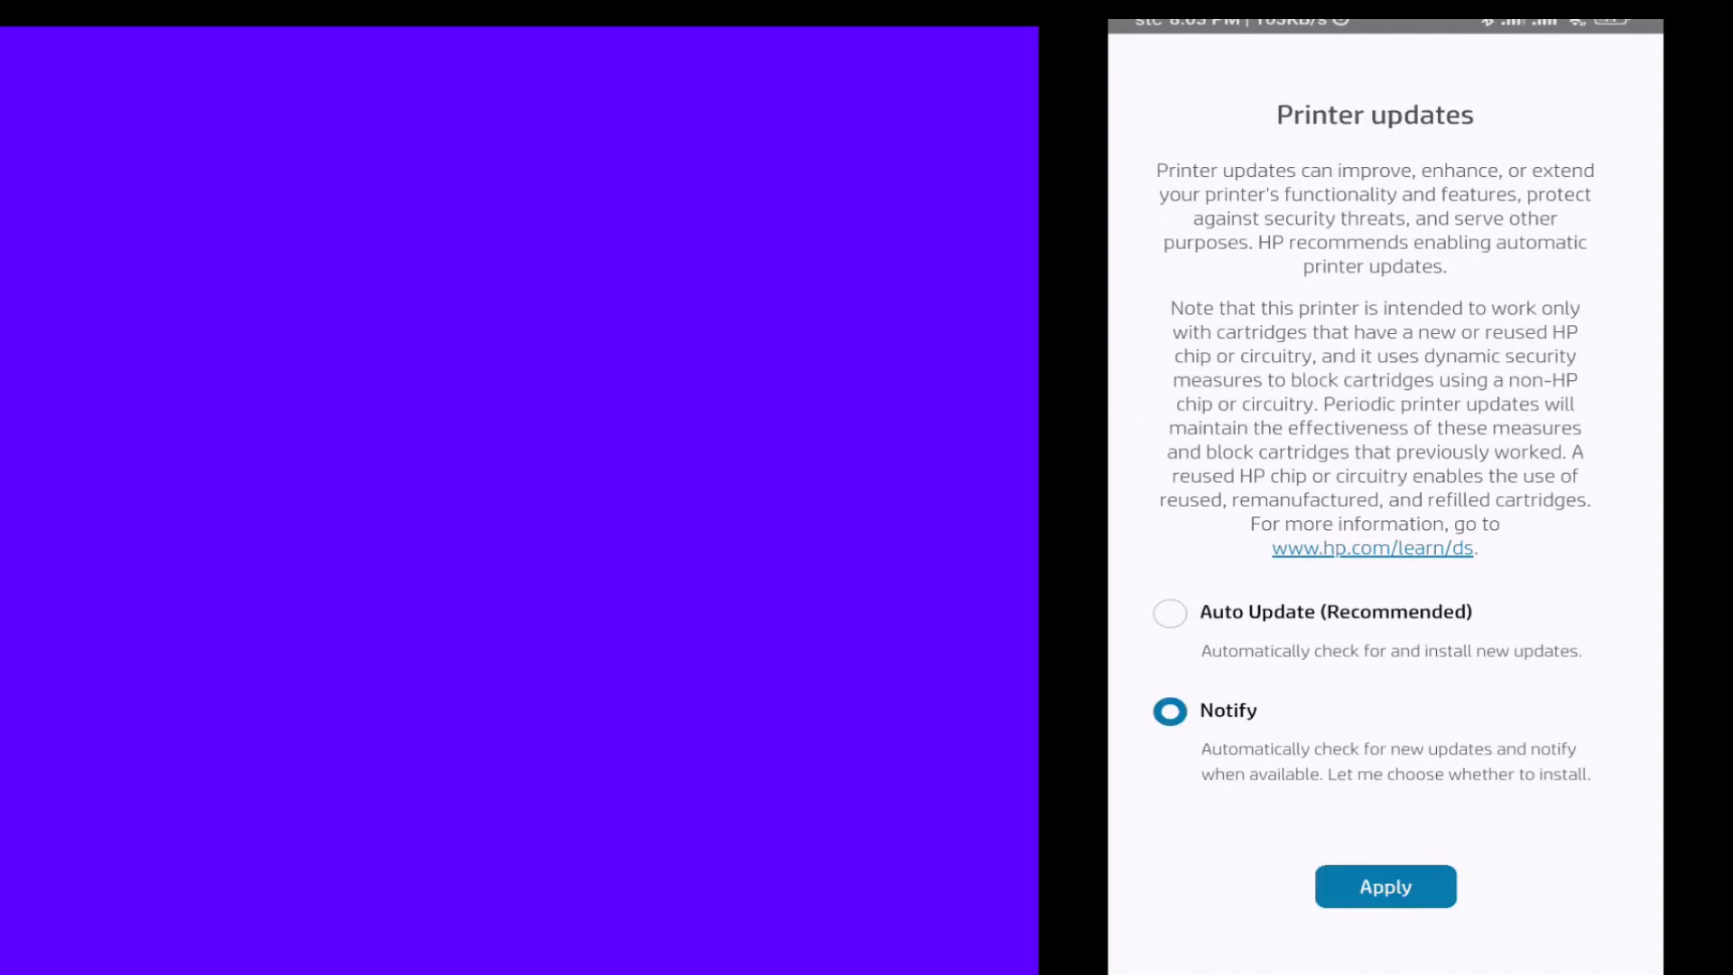
{"action": "left_click", "coordinate": [1385, 884]}
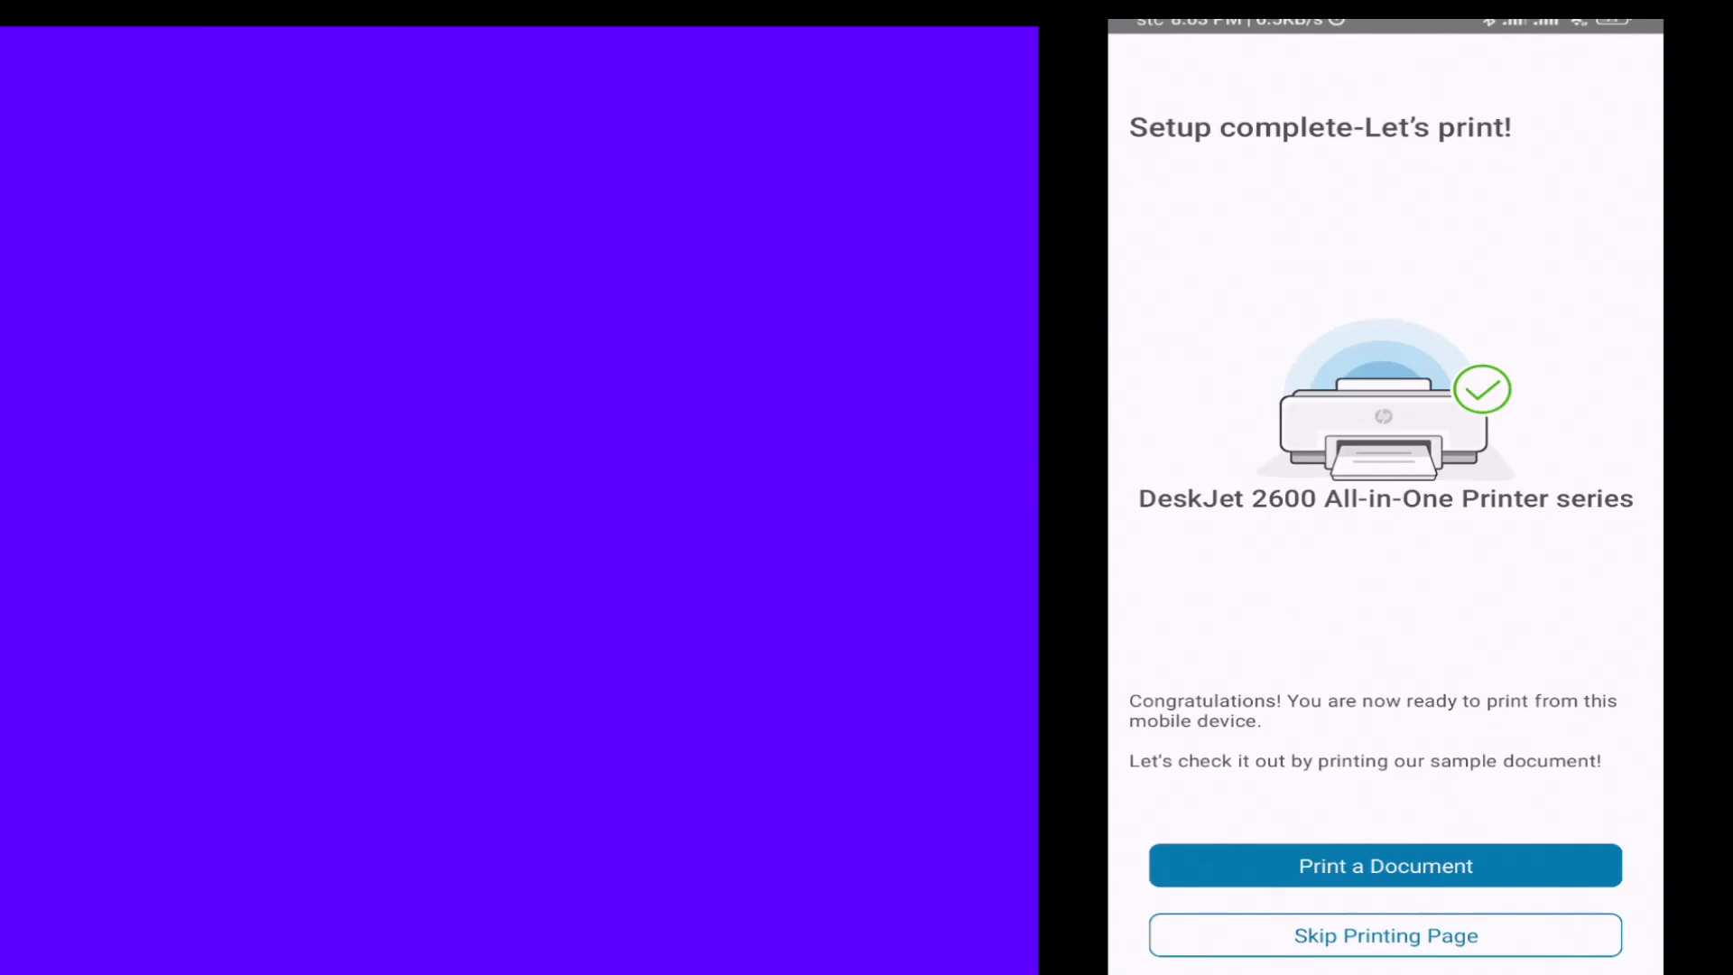
{"action": "left_click", "coordinate": [1384, 865]}
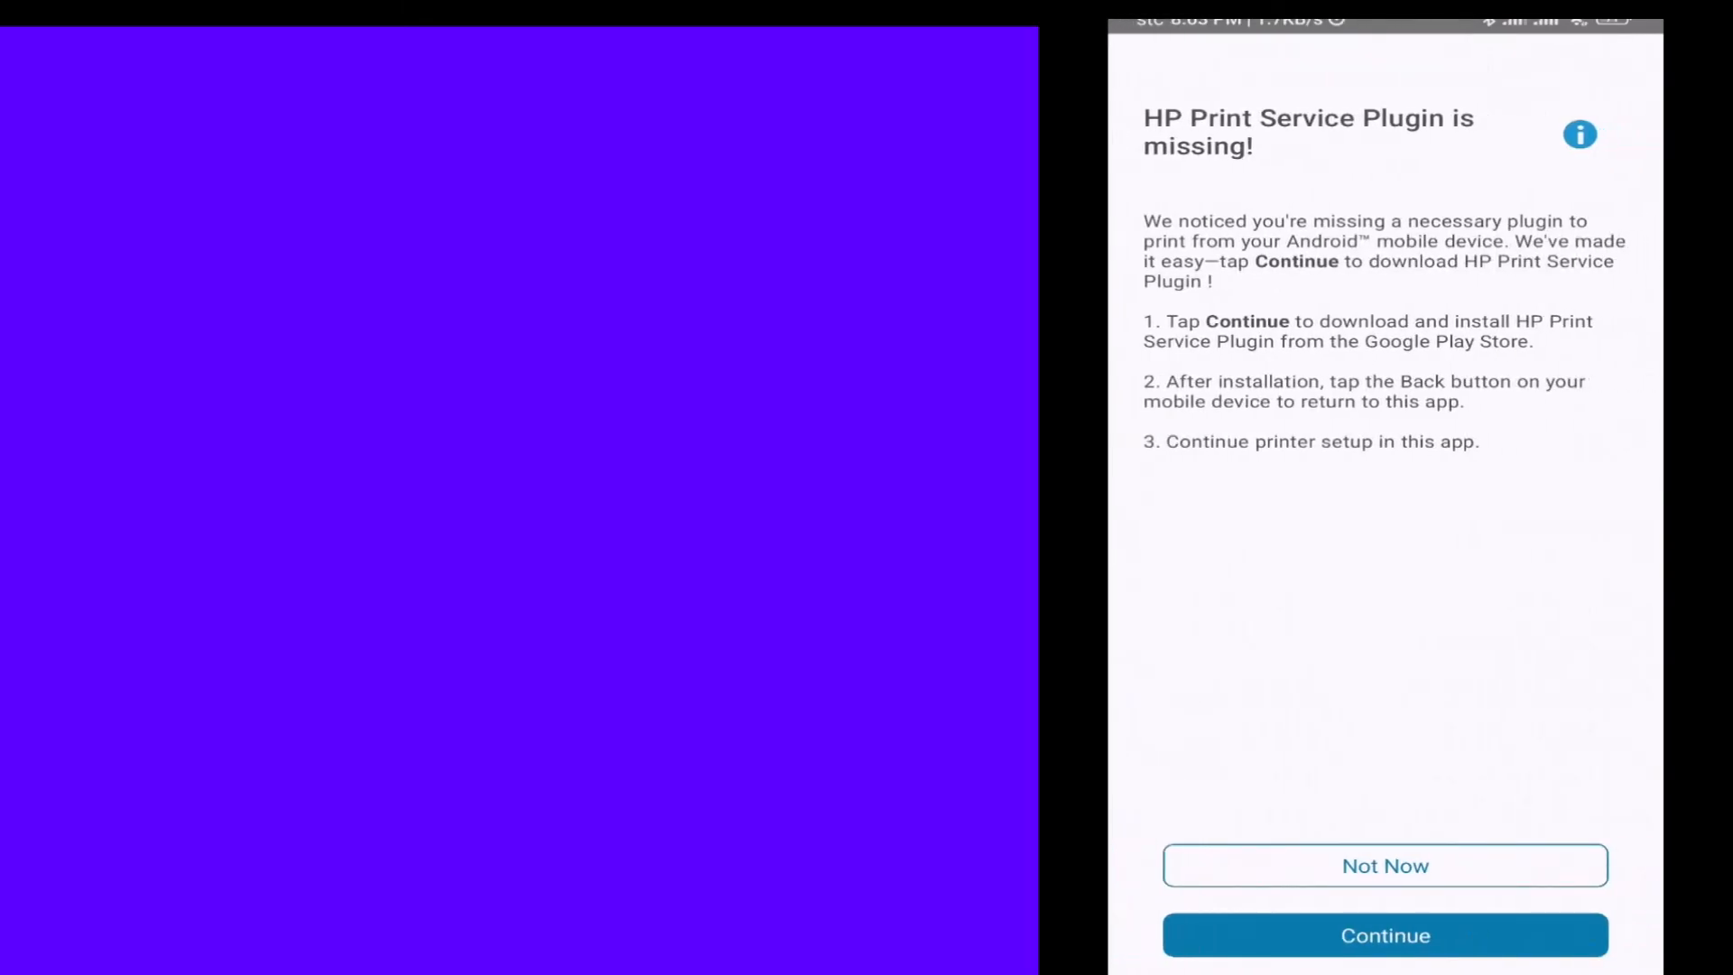